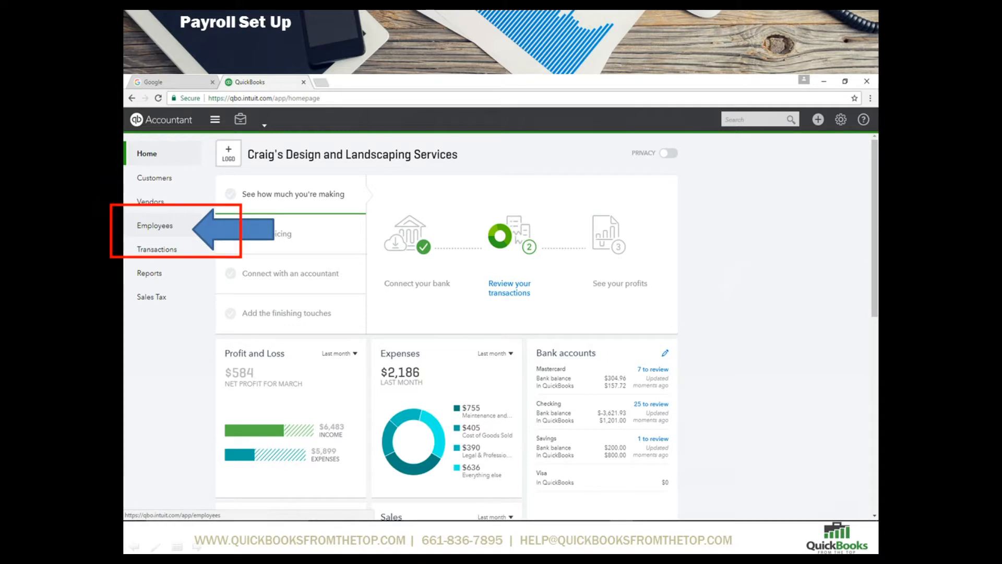
Go to the Employees area and begin turning on payroll for the company
{"action": "left_click", "coordinate": [155, 226]}
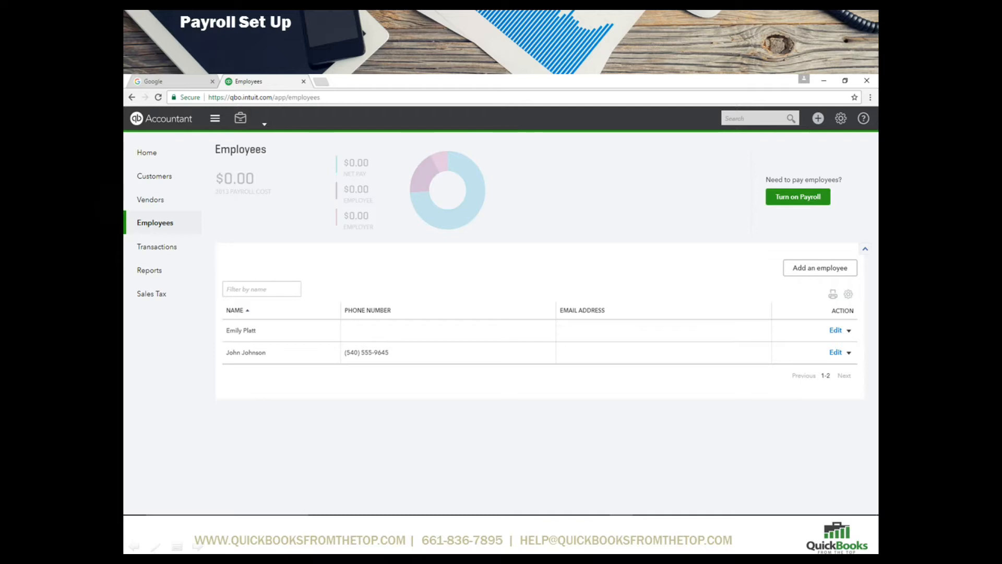
{"action": "left_click", "coordinate": [797, 196]}
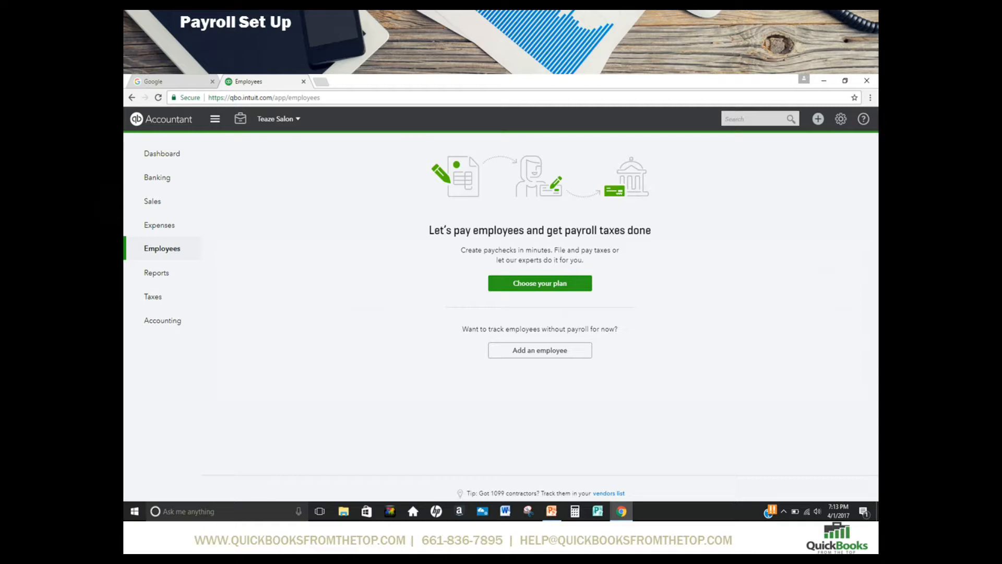
Choose your plan to compare Enhanced Payroll and Full Service Payroll
{"action": "left_click", "coordinate": [540, 283]}
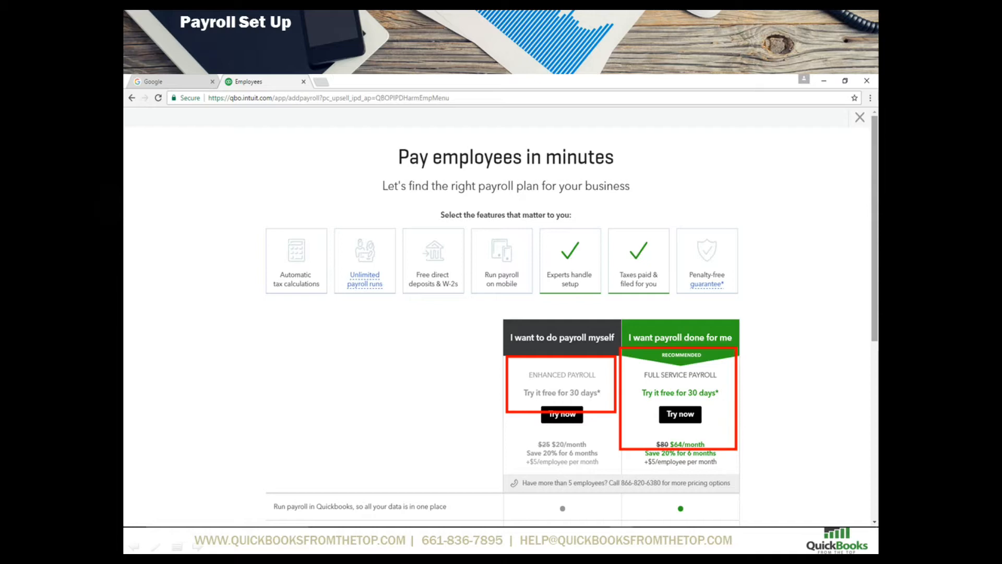
{"action": "scroll", "scroll_direction": "down", "scroll_amount": 3}
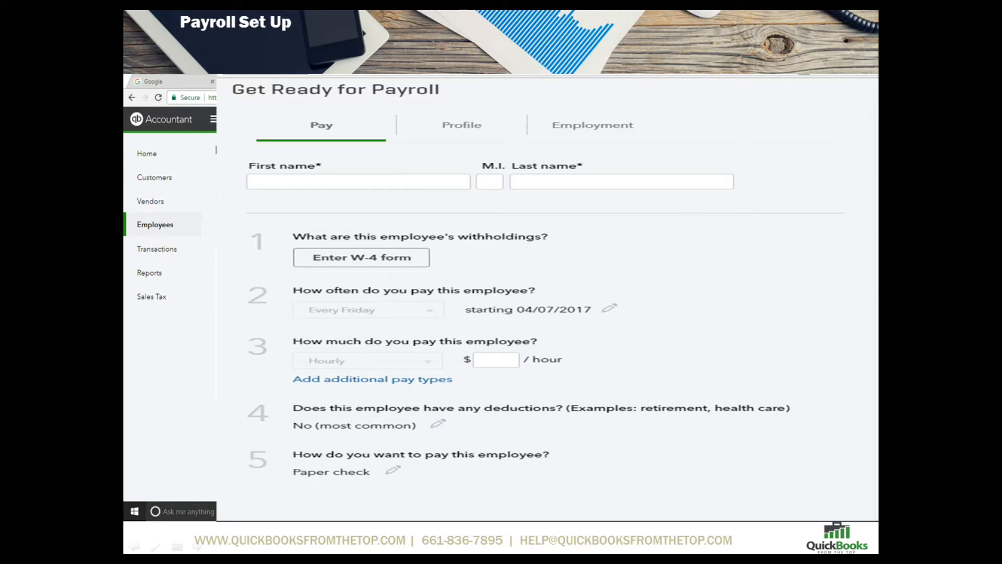
Add an employee to reach the Get Ready for Payroll form on the Pay tab
{"action": "left_click", "coordinate": [268, 313]}
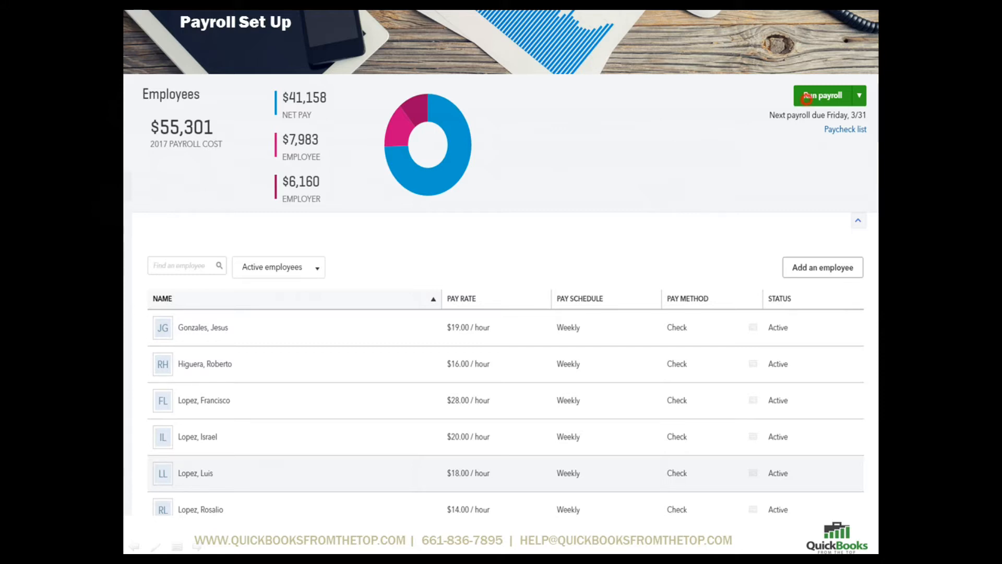
Run payroll for the weekly 03/31–04/06/2017 period
{"action": "left_click", "coordinate": [824, 95]}
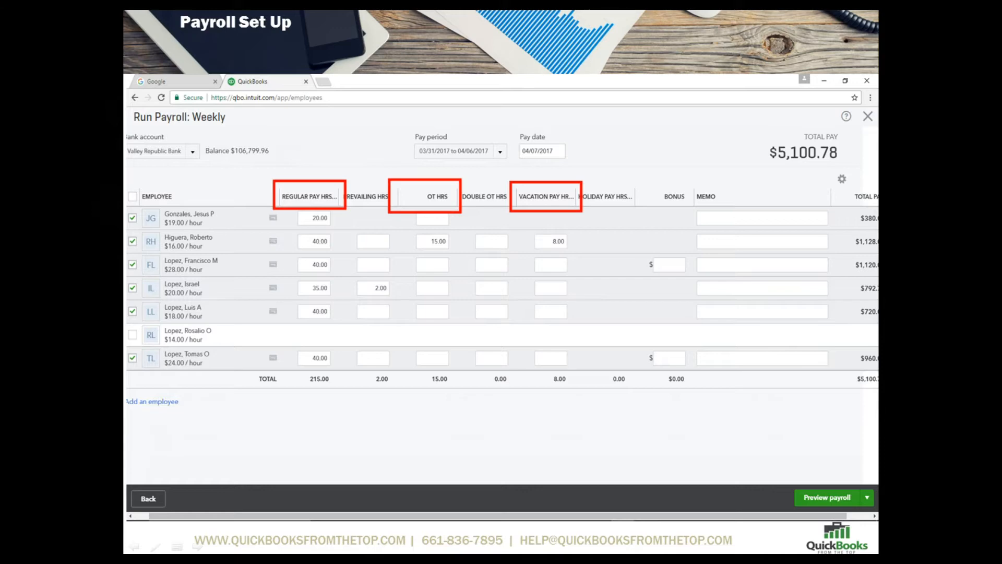
Preview, submit and finish the weekly payroll with $4,268.79 net pay on six checks
{"action": "left_click", "coordinate": [826, 496]}
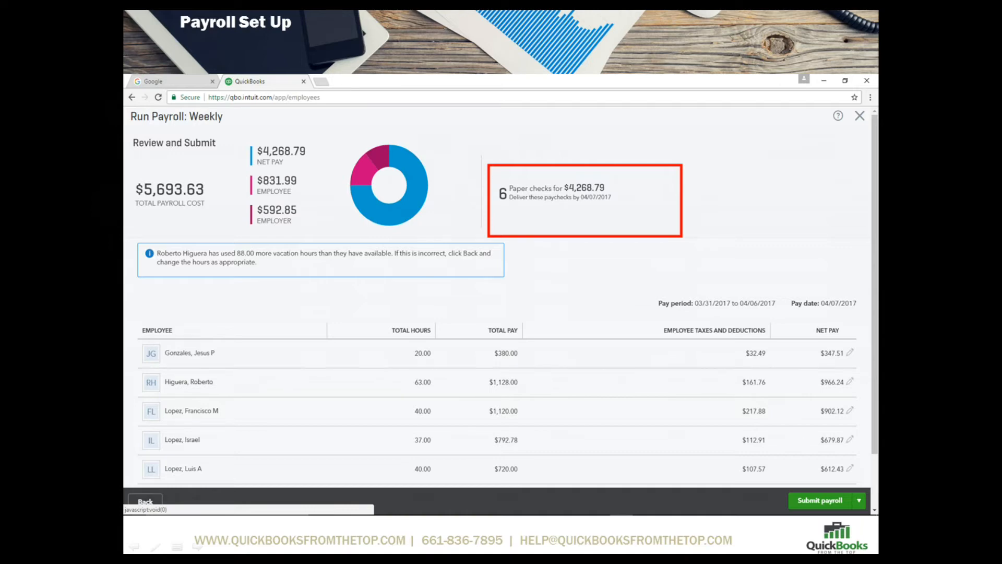
{"action": "left_click", "coordinate": [818, 500]}
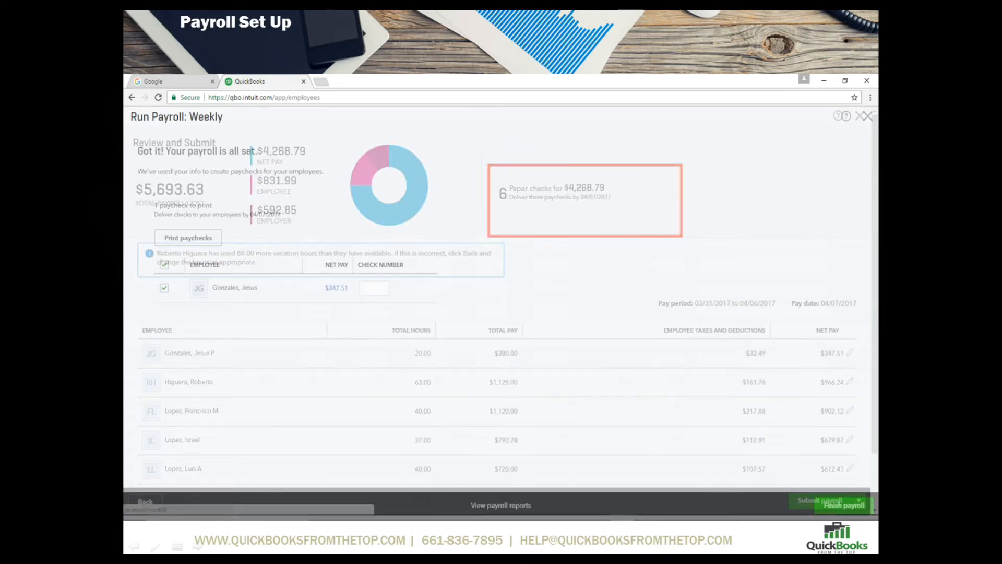
{"action": "left_click", "coordinate": [818, 500]}
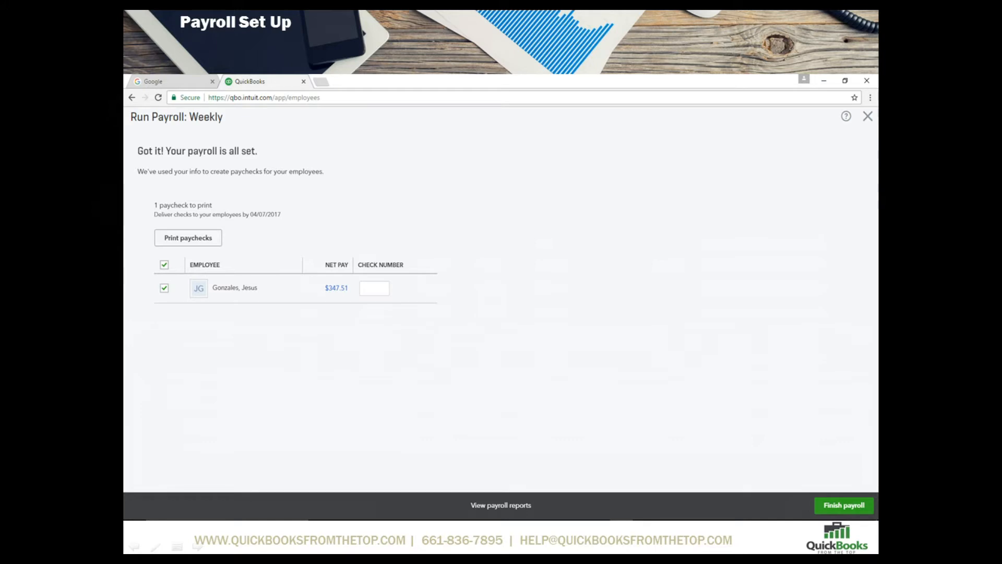
{"action": "left_click", "coordinate": [187, 237]}
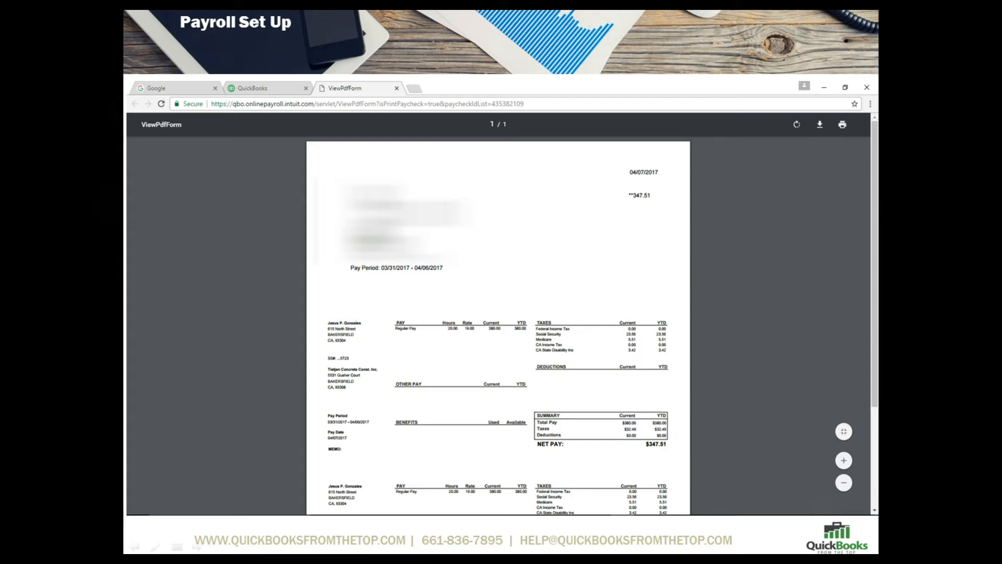
{"action": "left_click", "coordinate": [821, 124]}
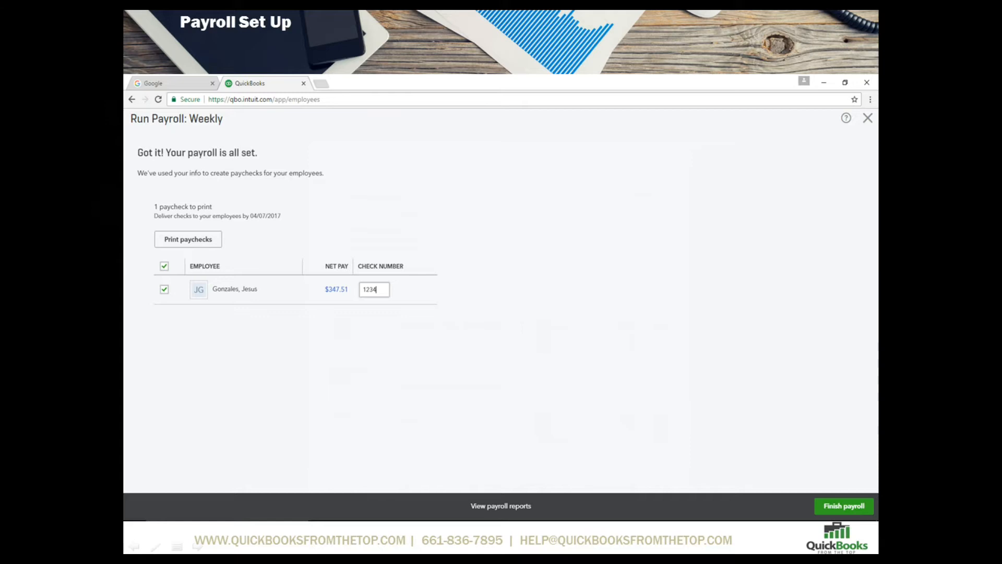
Finish the payroll run and defer the tax payments due reminder
{"action": "left_click", "coordinate": [843, 505]}
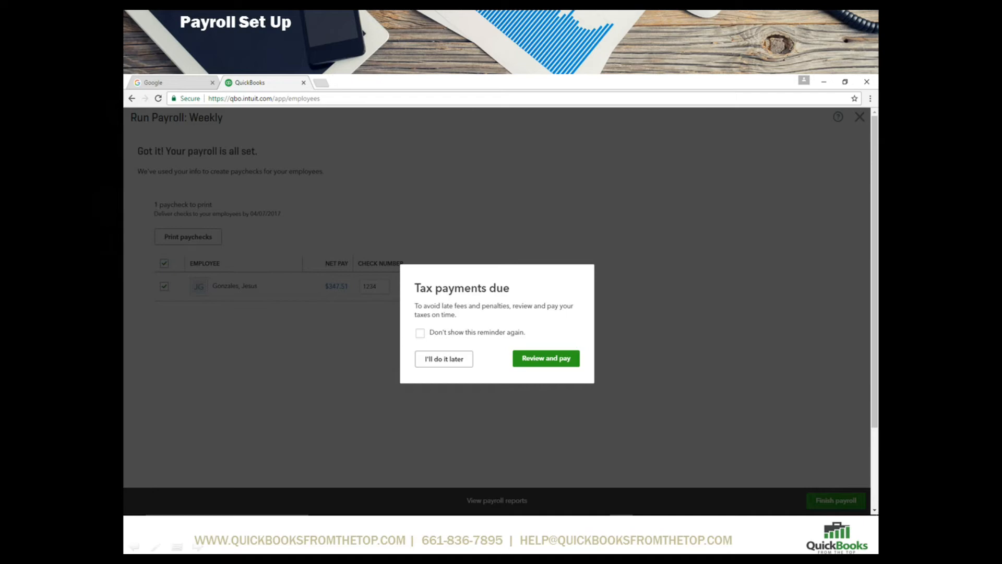
{"action": "left_click", "coordinate": [442, 358]}
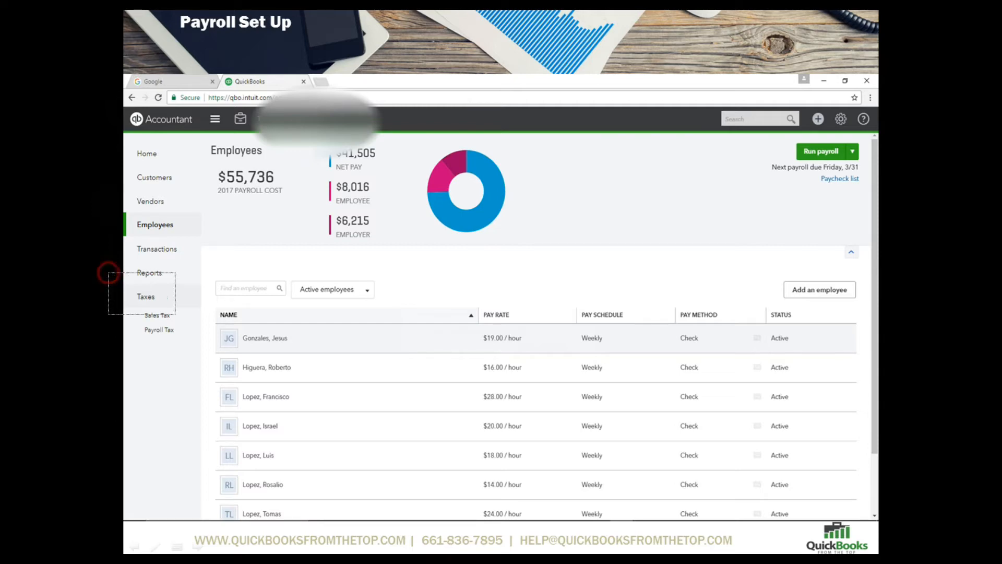
Go to Taxes > Payroll Tax to reach the Payroll Tax Center
{"action": "left_click", "coordinate": [145, 295]}
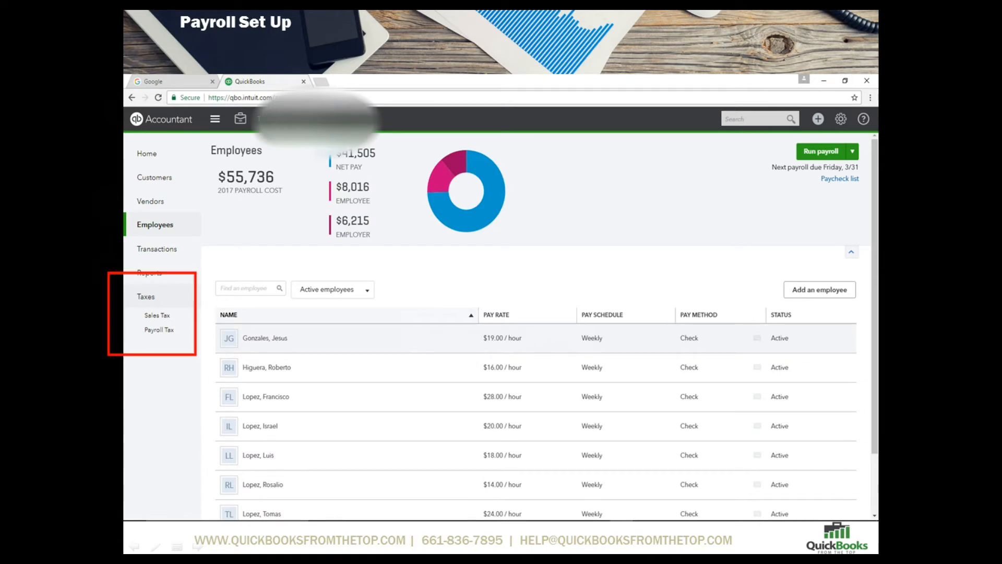
{"action": "left_click", "coordinate": [159, 328]}
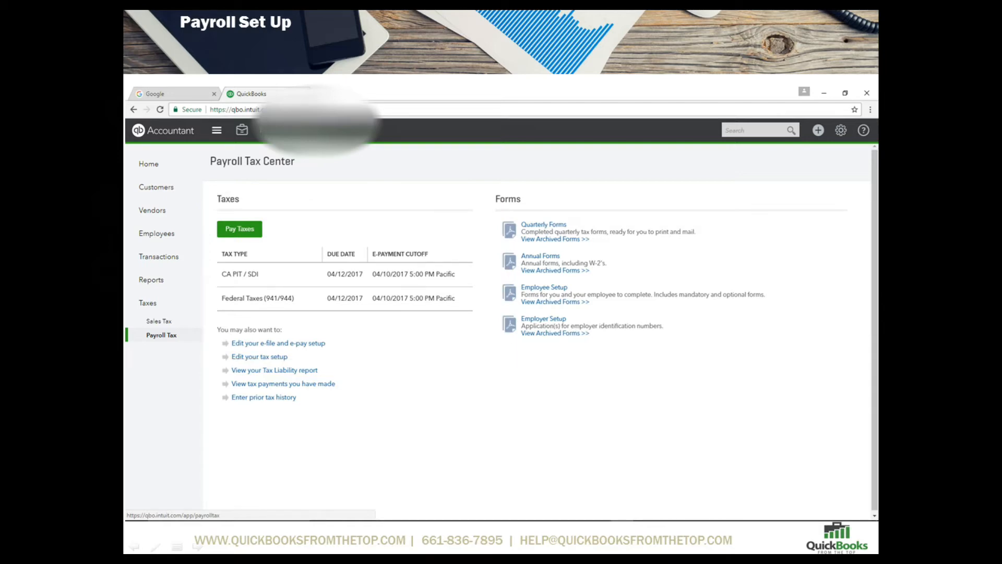
{"action": "left_click", "coordinate": [239, 228]}
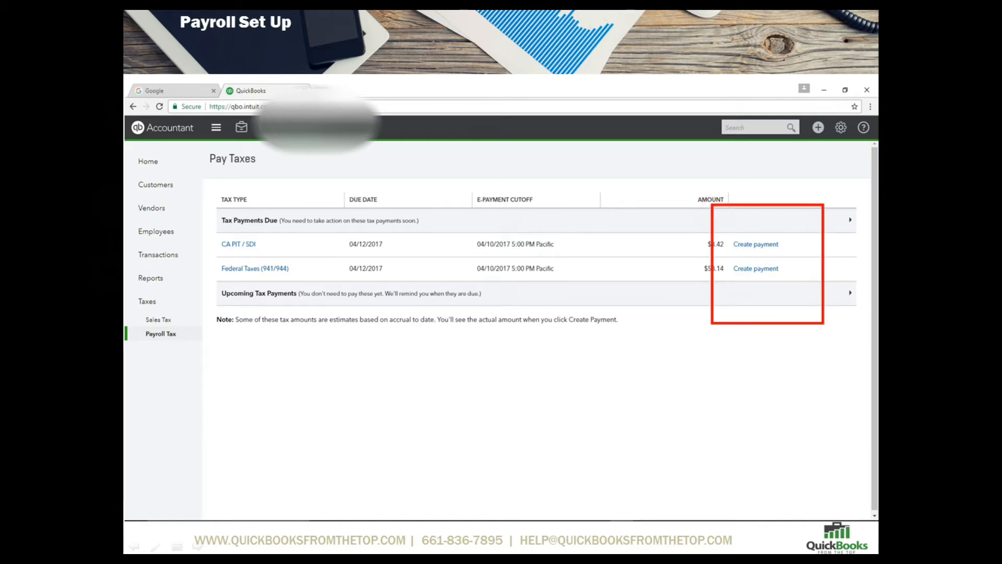
{"action": "left_click", "coordinate": [756, 243]}
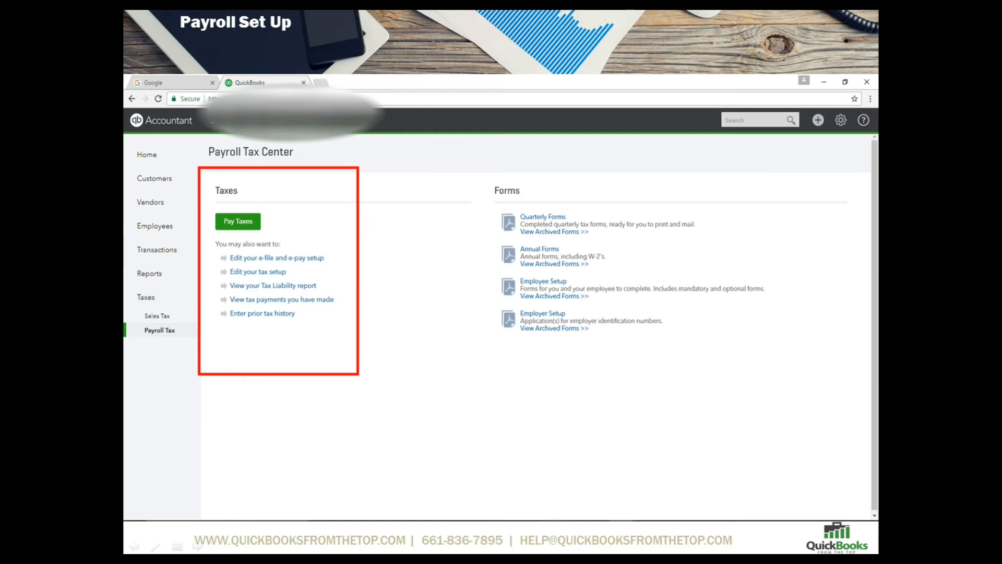
{"action": "left_click", "coordinate": [276, 258]}
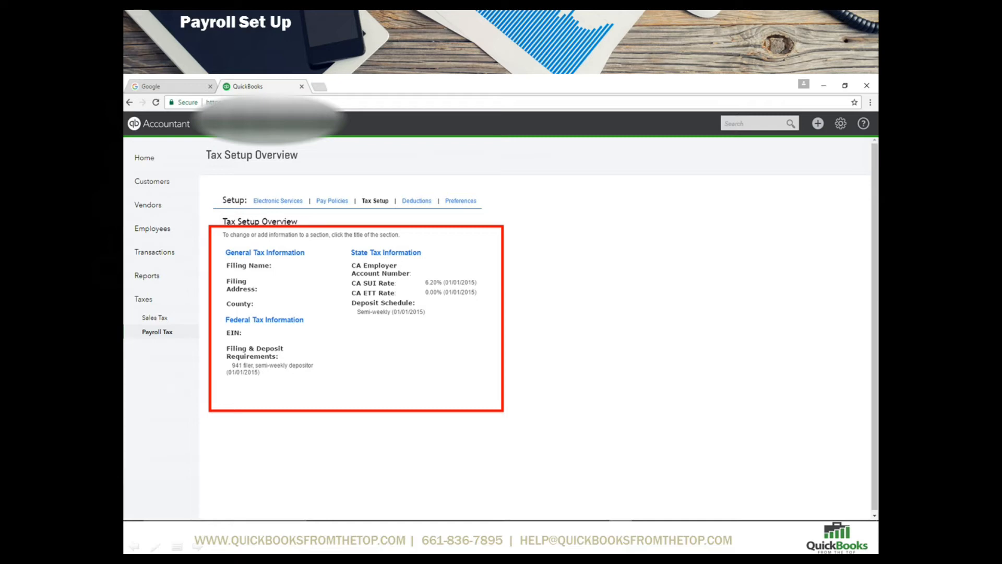
View the eight payroll deductions and company contributions, such as Health Insurance
{"action": "left_click", "coordinate": [417, 201]}
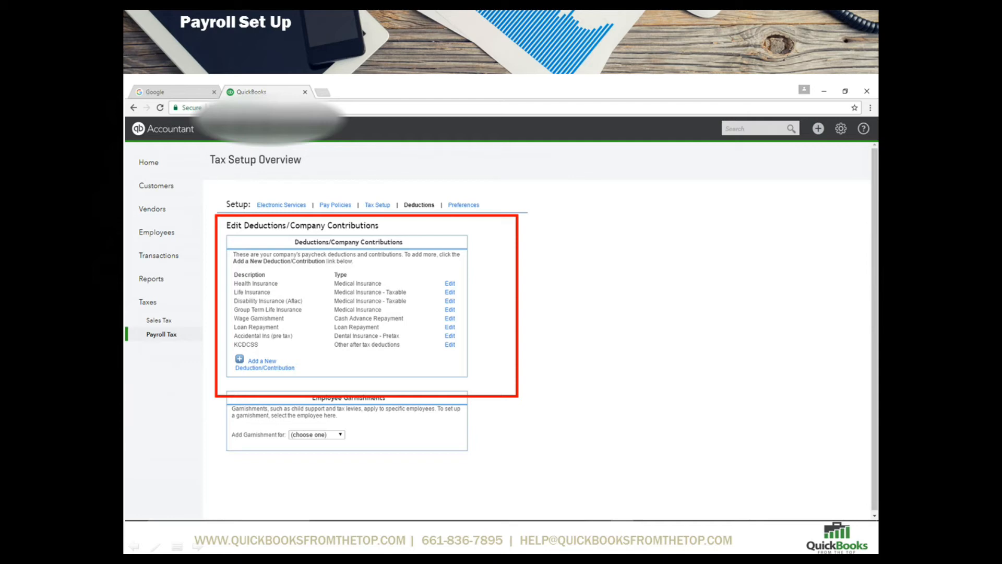
Return to the Payroll Tax Center with its quarterly and annual forms listed
{"action": "left_click", "coordinate": [462, 204]}
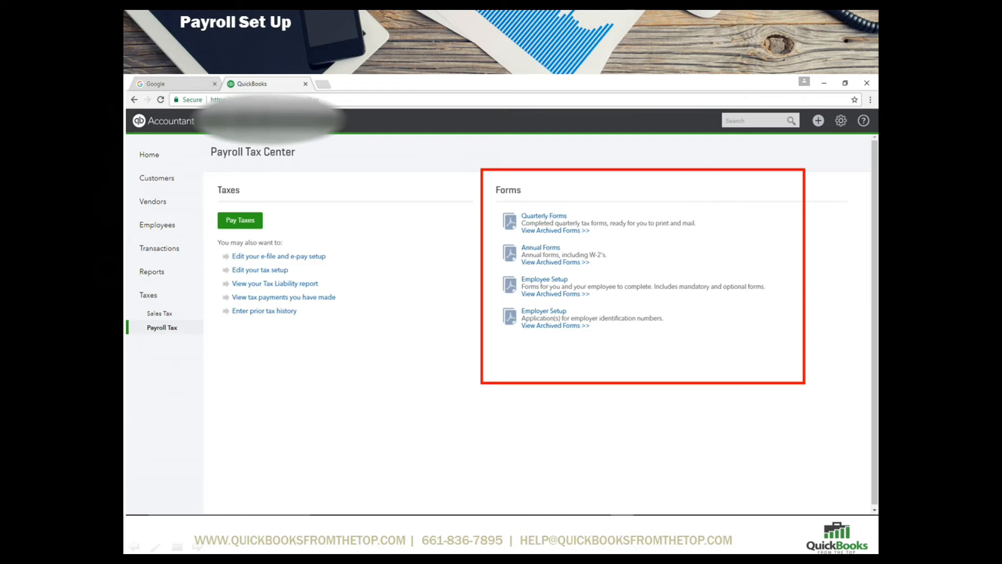
Go to the All Reports list from the payroll tax center
{"action": "left_click", "coordinate": [542, 215]}
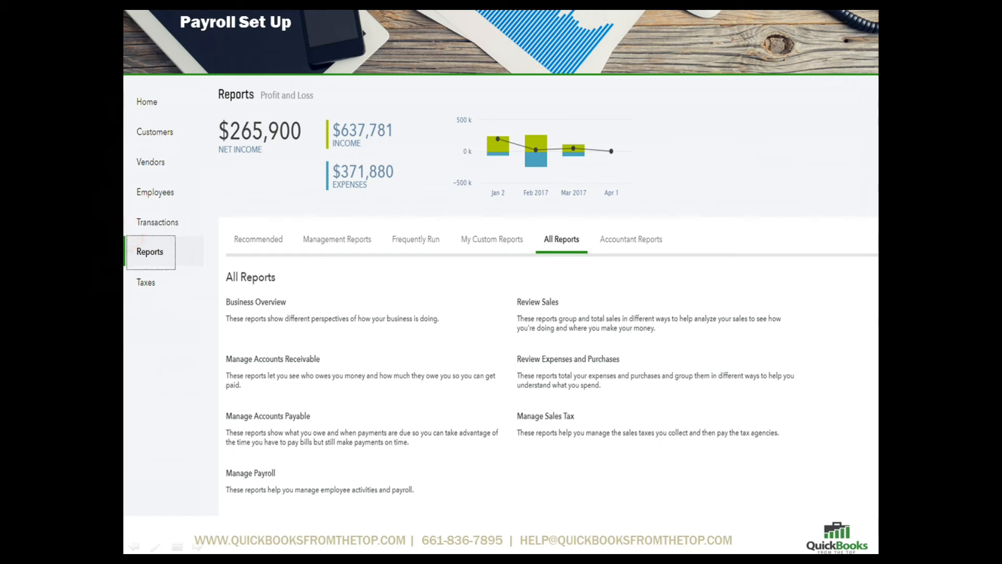
Show the full catalogue of report categories including Manage Payroll
{"action": "left_click", "coordinate": [150, 252]}
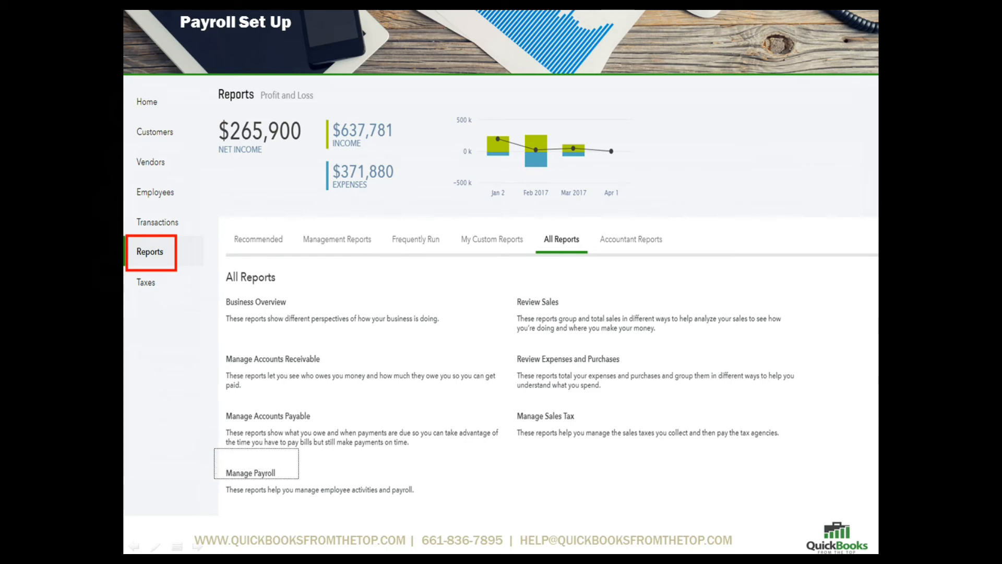
Review the Manage Payroll report group for employee and payroll reports
{"action": "left_click", "coordinate": [249, 472]}
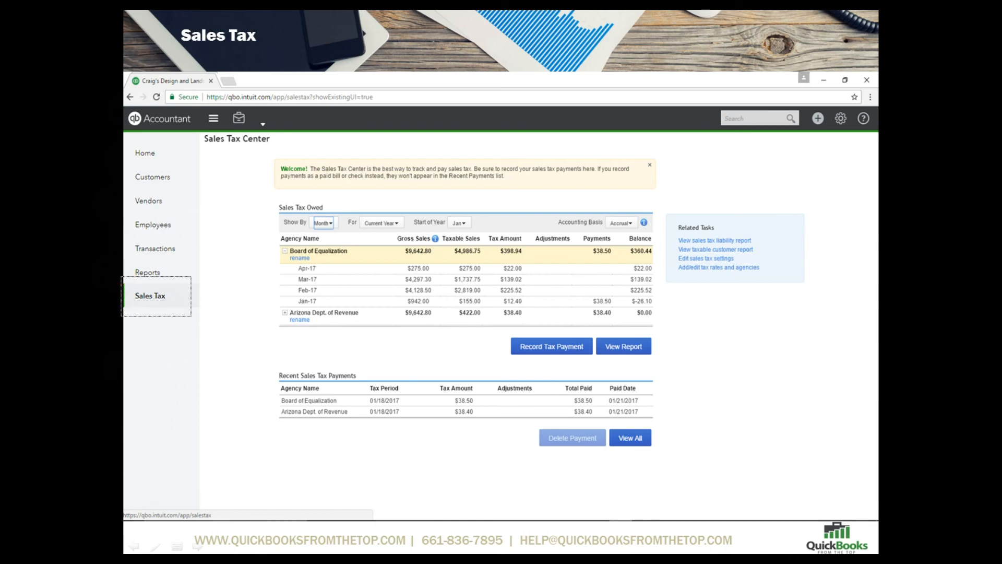
View the Sales Tax Center with $360.44 owed to the Board of Equalization
{"action": "left_click", "coordinate": [157, 295]}
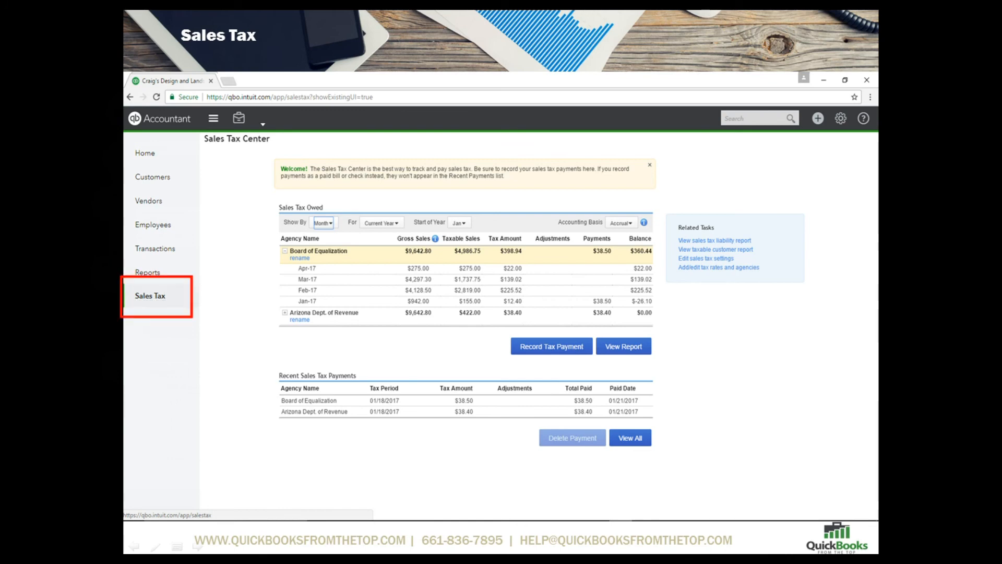